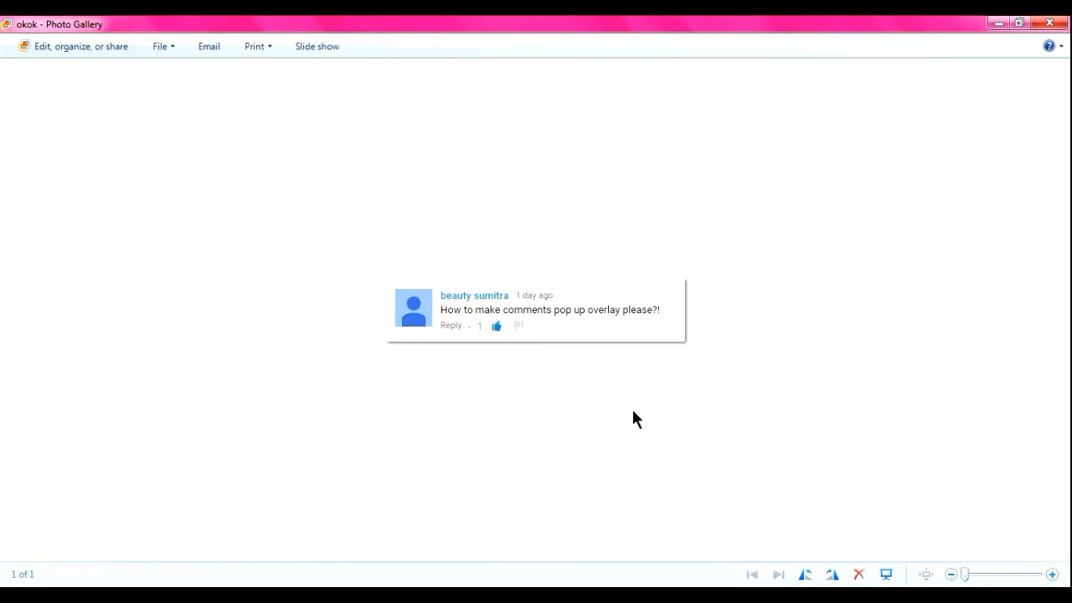
pyautogui.moveTo(172, 565)
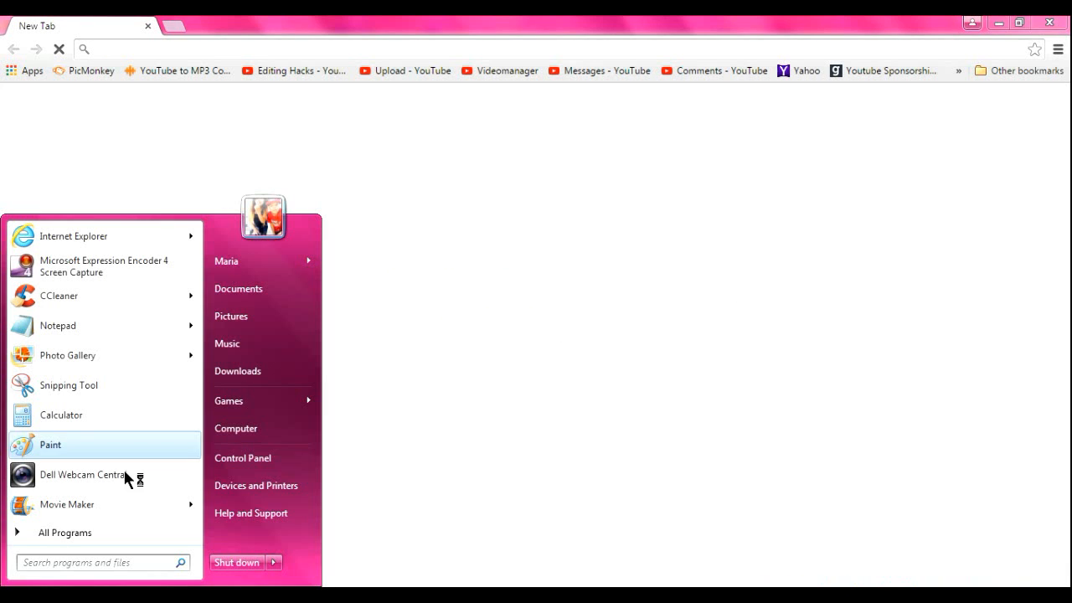
# Bring up Snipping Tool, then close it, discarding the unsaved snip.
pyautogui.click(230, 316)
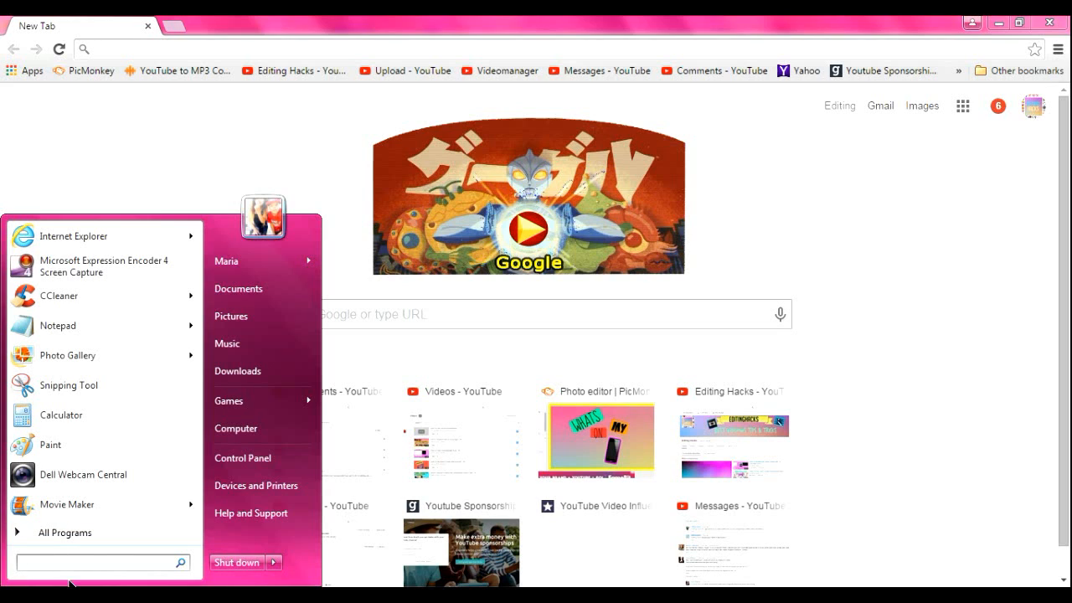
pyautogui.moveTo(67, 355)
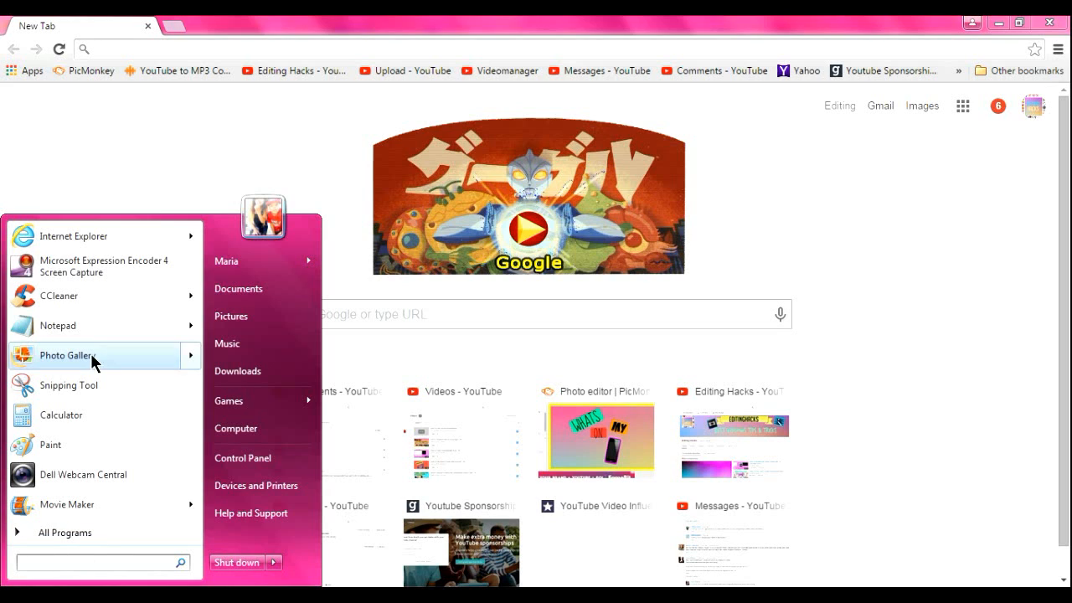
pyautogui.click(419, 242)
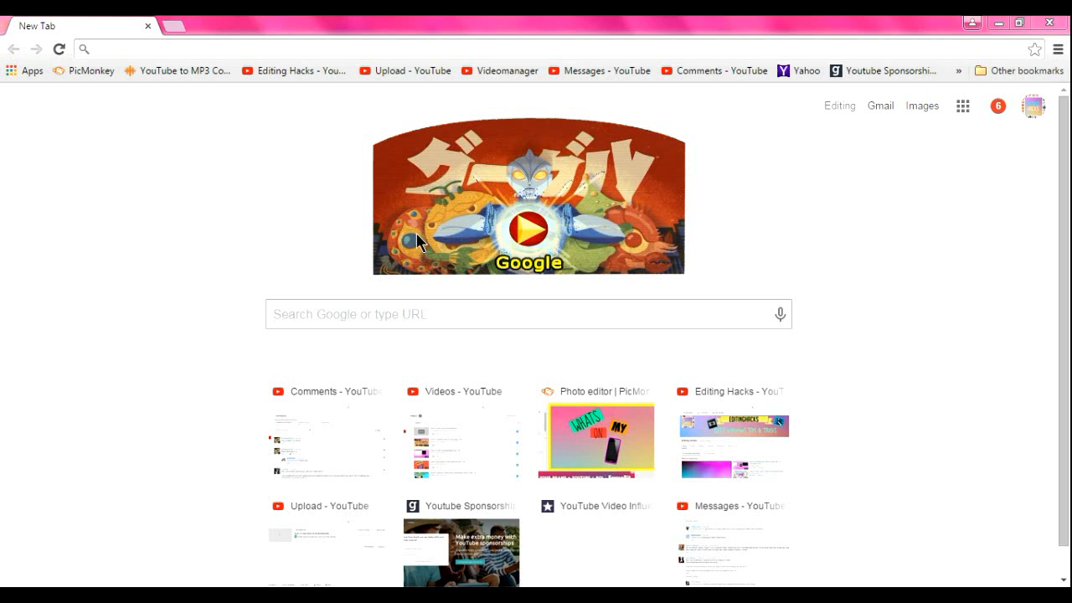
pyautogui.click(911, 446)
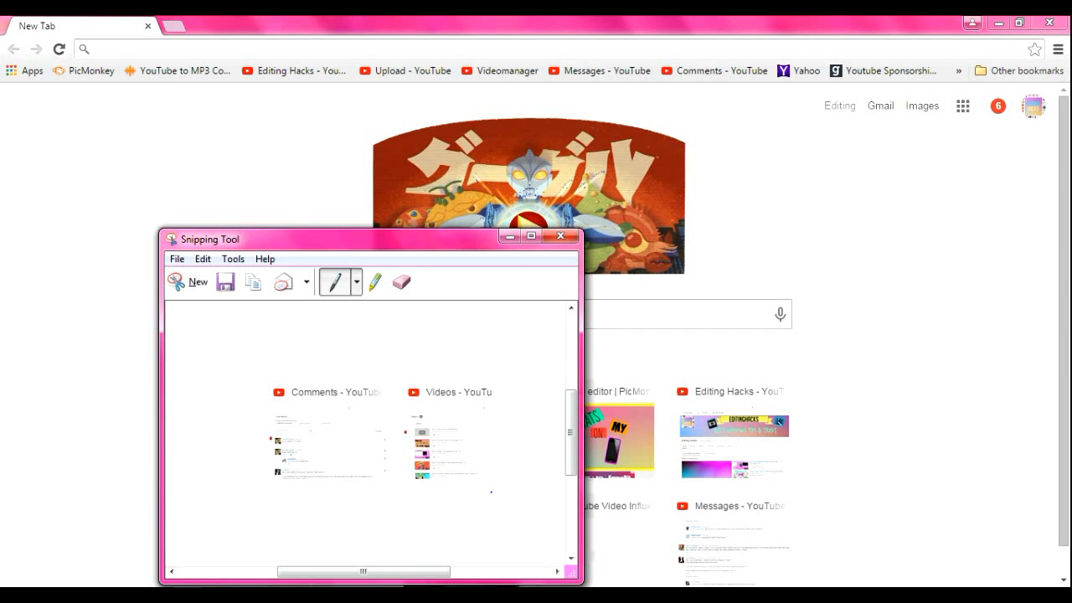
pyautogui.click(198, 281)
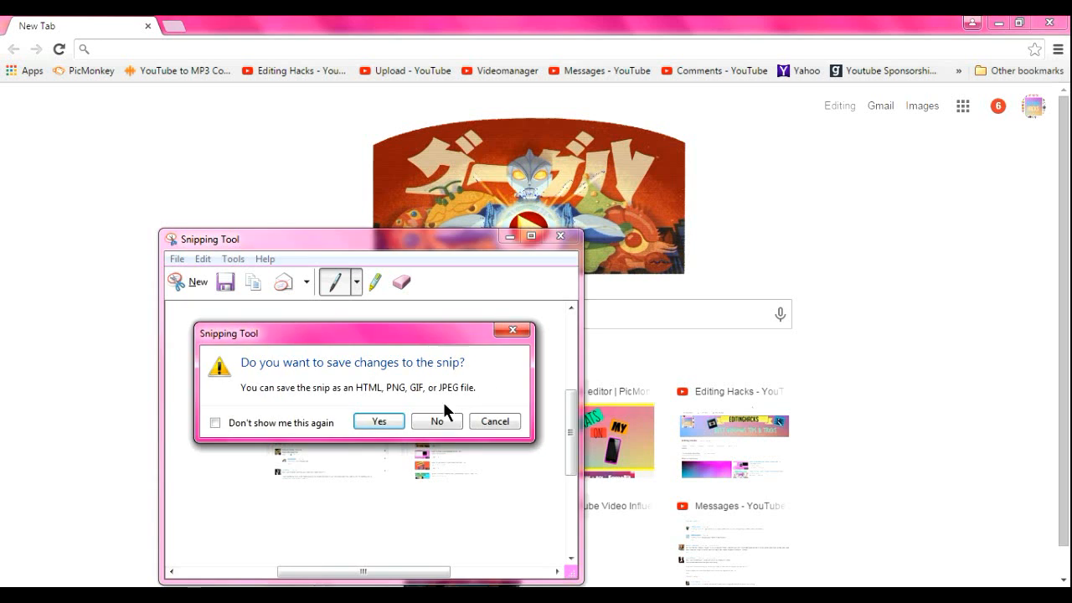
pyautogui.click(436, 421)
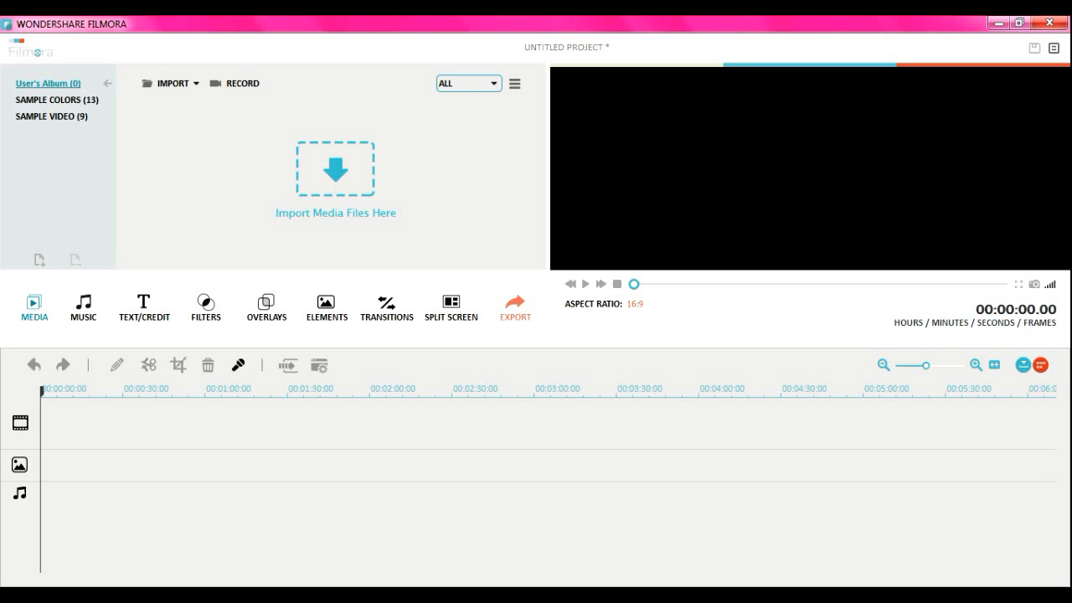
pyautogui.moveTo(176, 125)
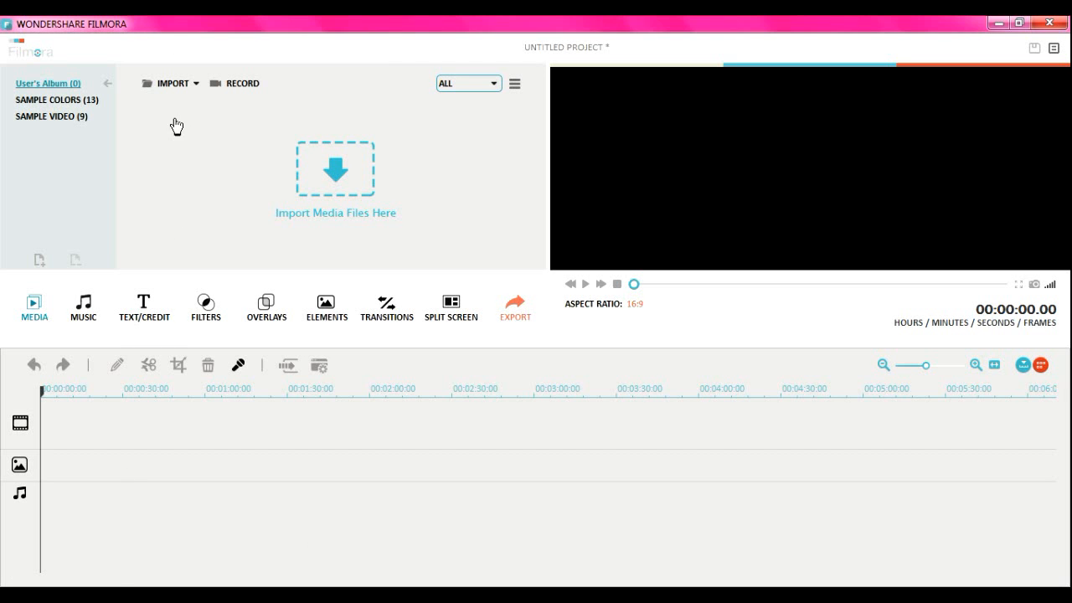
pyautogui.moveTo(352, 172)
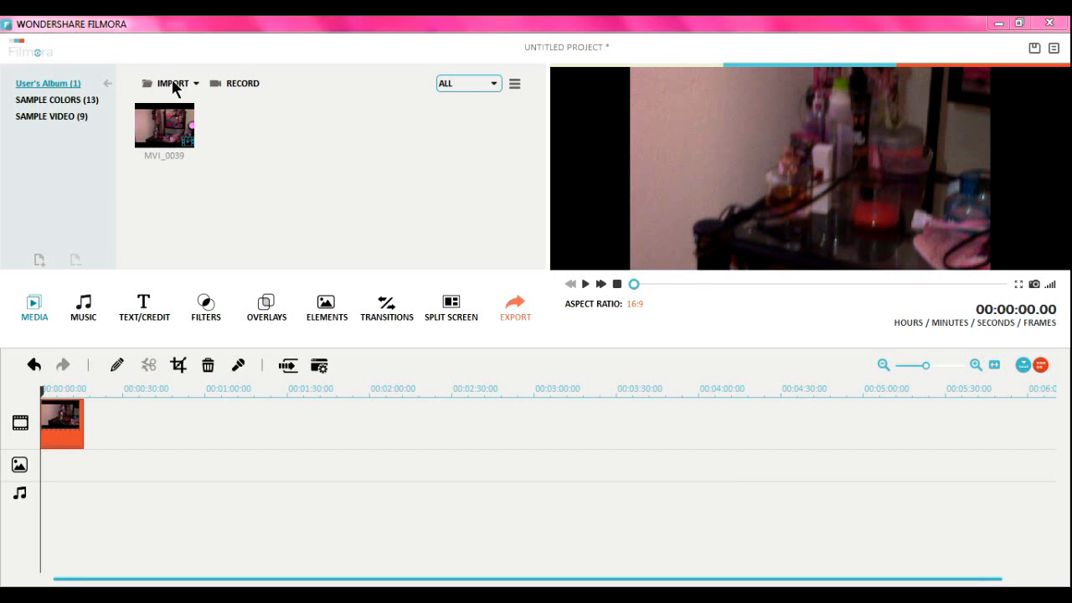
# Import the okok comment screenshot from the Pictures library.
pyautogui.click(174, 83)
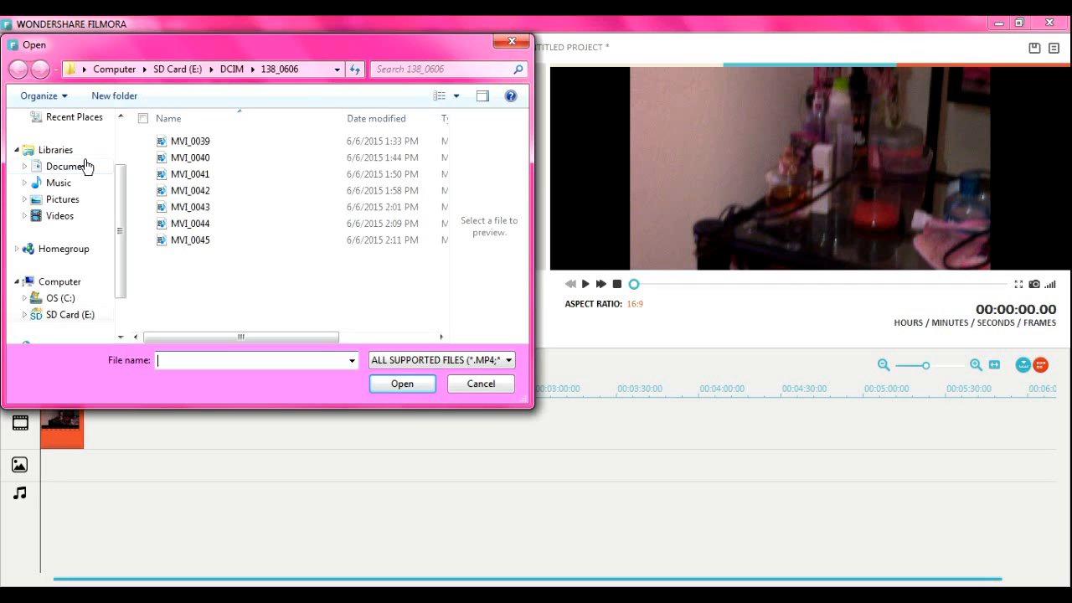
pyautogui.click(63, 198)
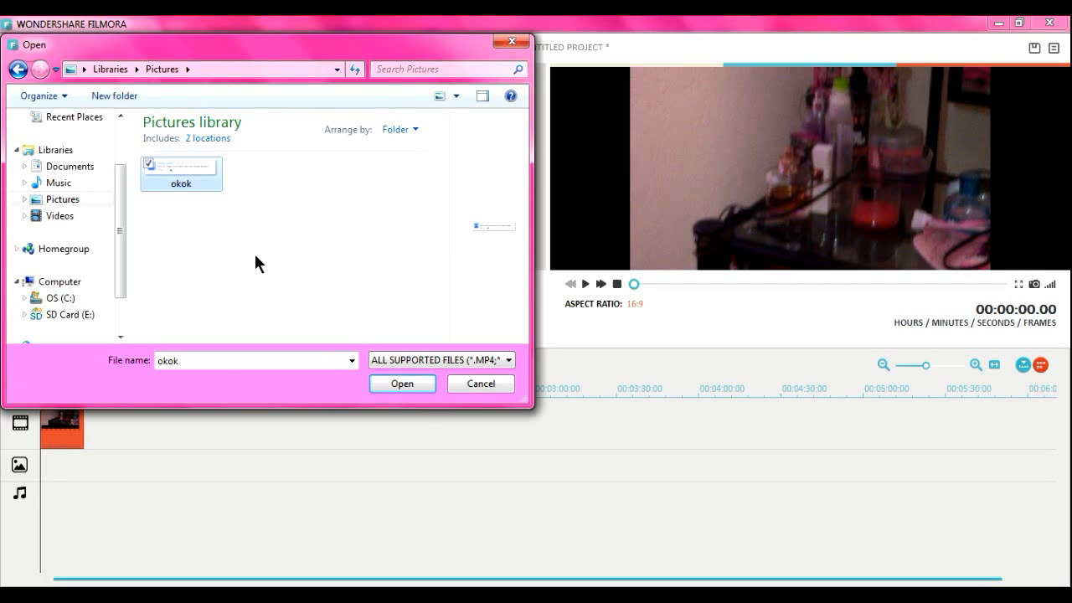
pyautogui.click(402, 383)
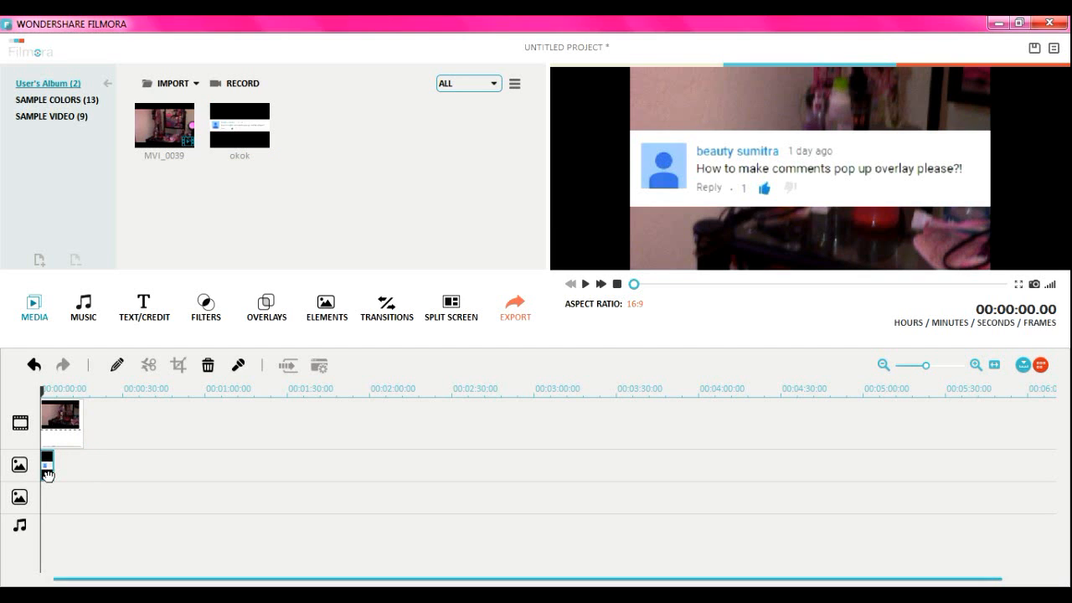
# Select the comment overlay in the preview and drag it toward the bottom right.
pyautogui.click(808, 167)
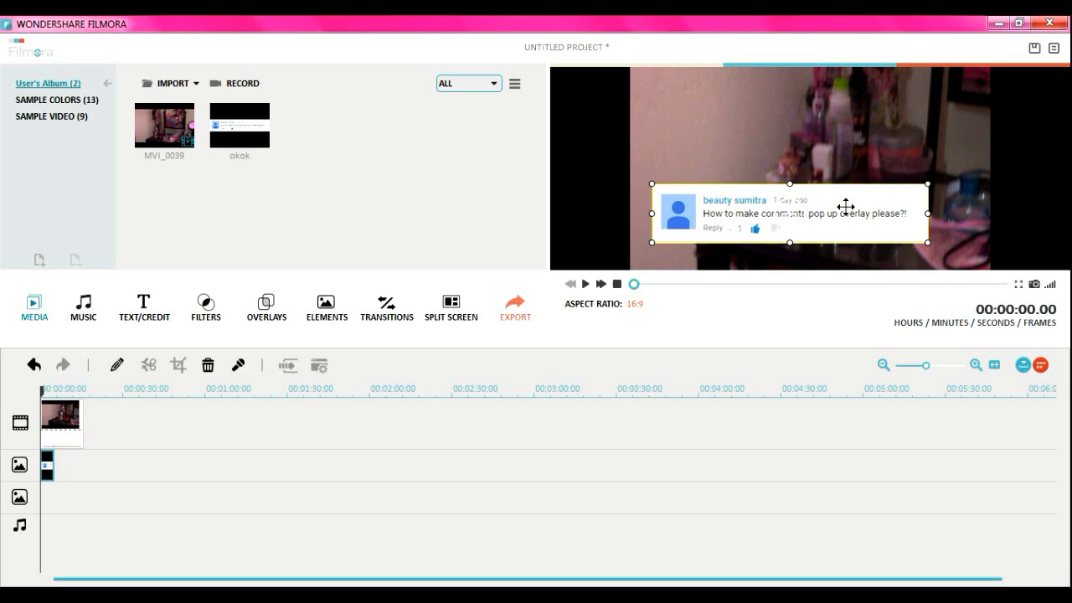
pyautogui.moveTo(349, 470)
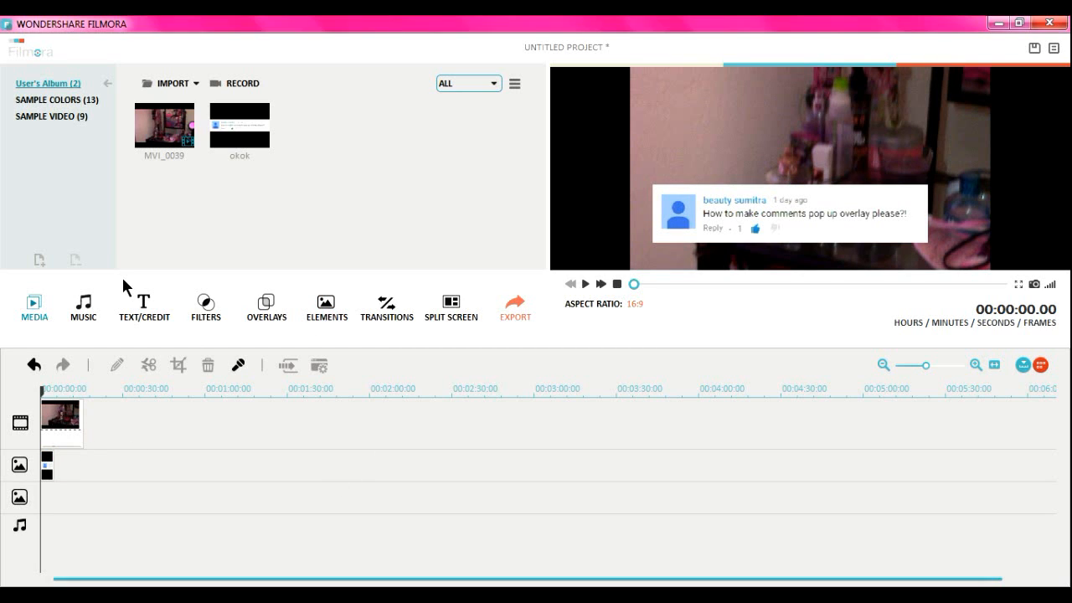
pyautogui.moveTo(165, 90)
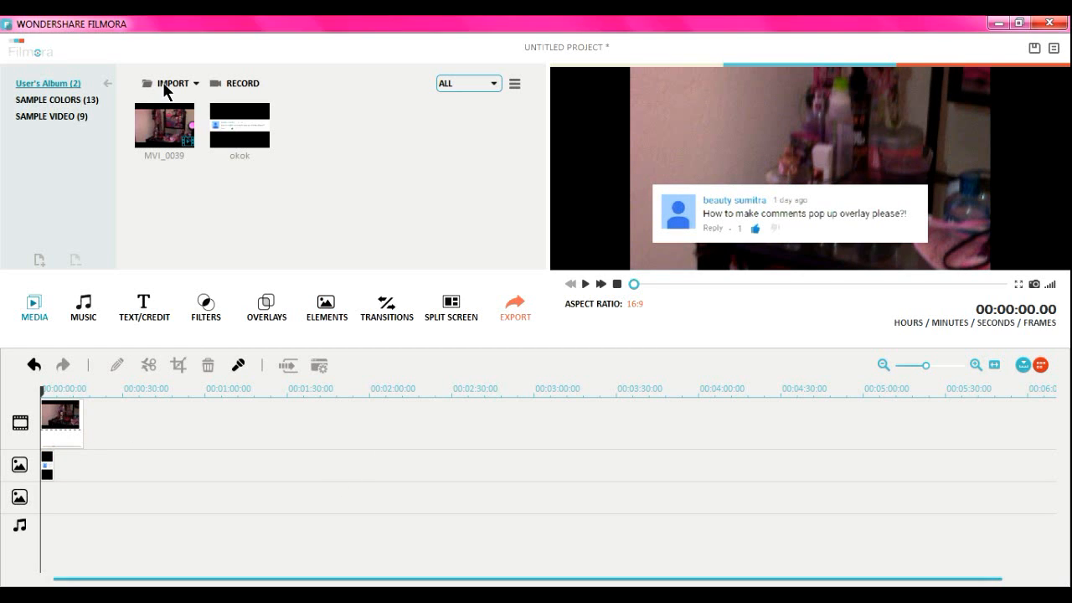
# Import the bottle-opening sound effect and place it on the music track's start.
pyautogui.click(172, 83)
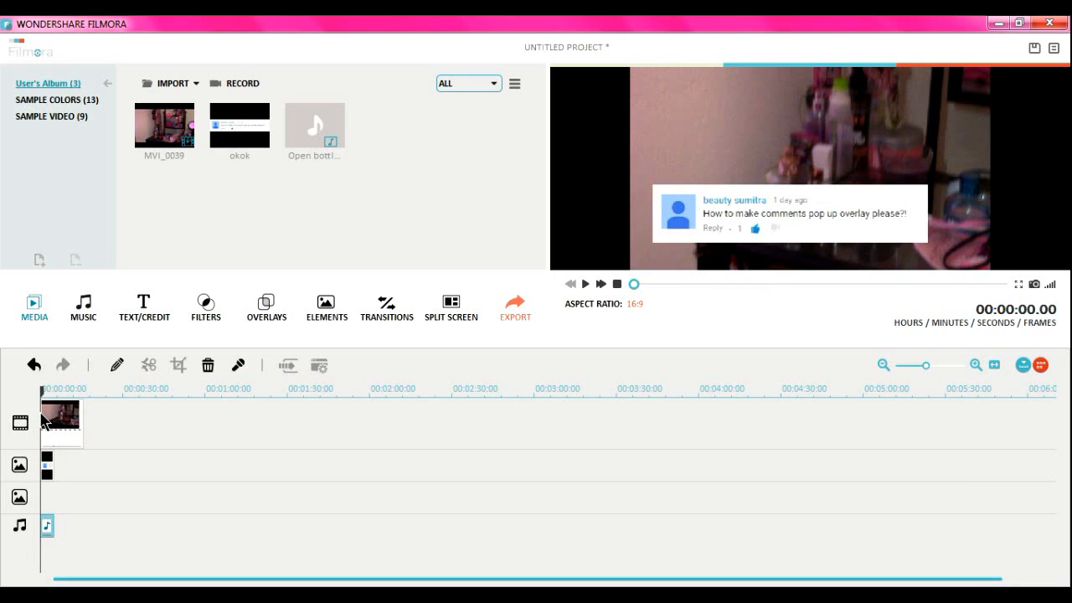
pyautogui.moveTo(48, 469)
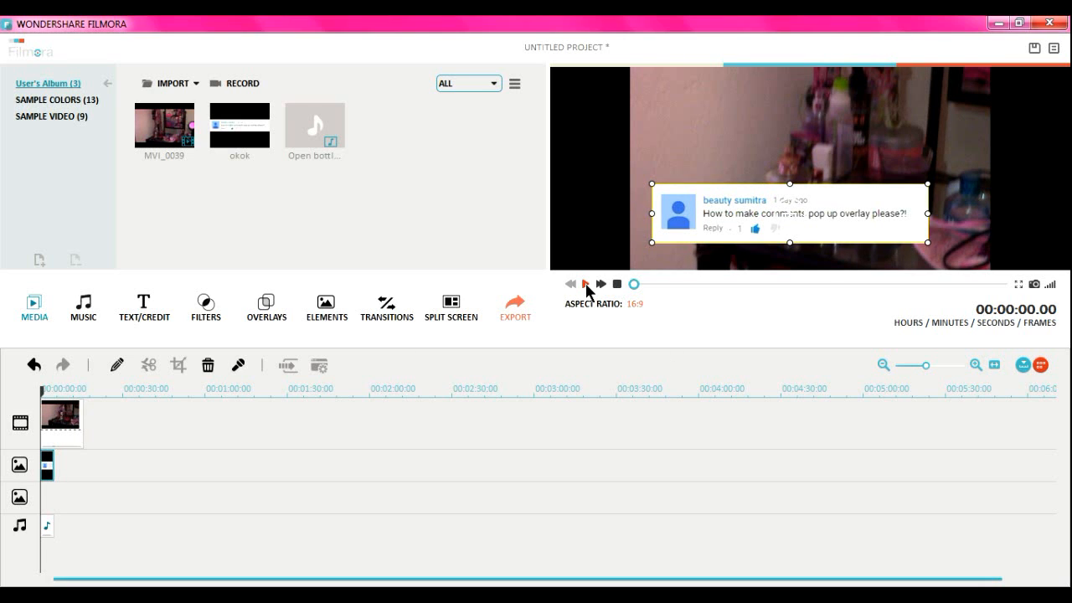
# Preview to 00:00:05, then move the overlay and cork sound to start there.
pyautogui.click(587, 283)
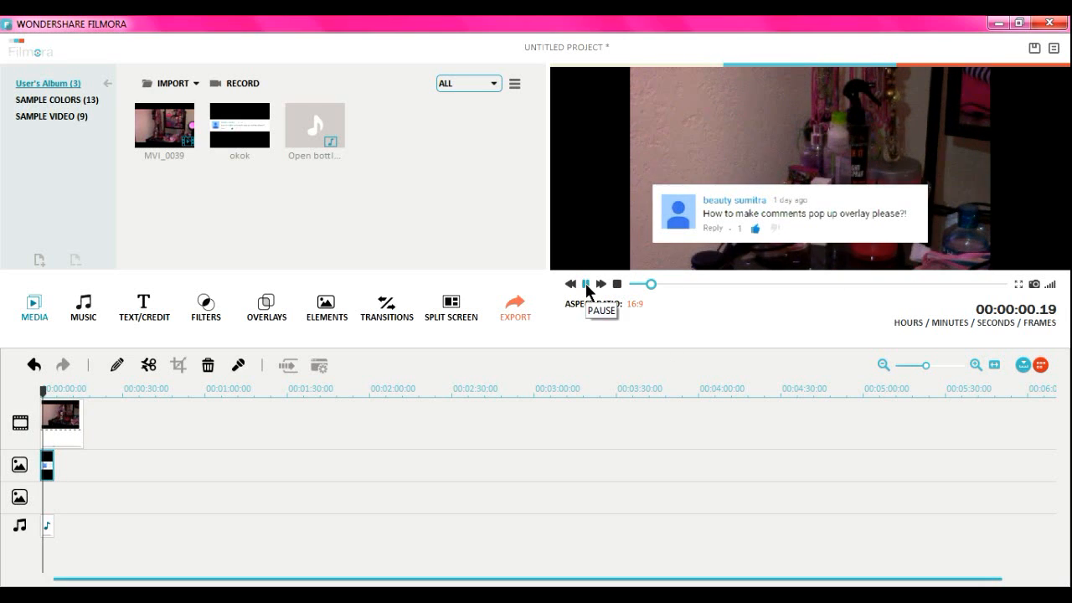
pyautogui.click(585, 283)
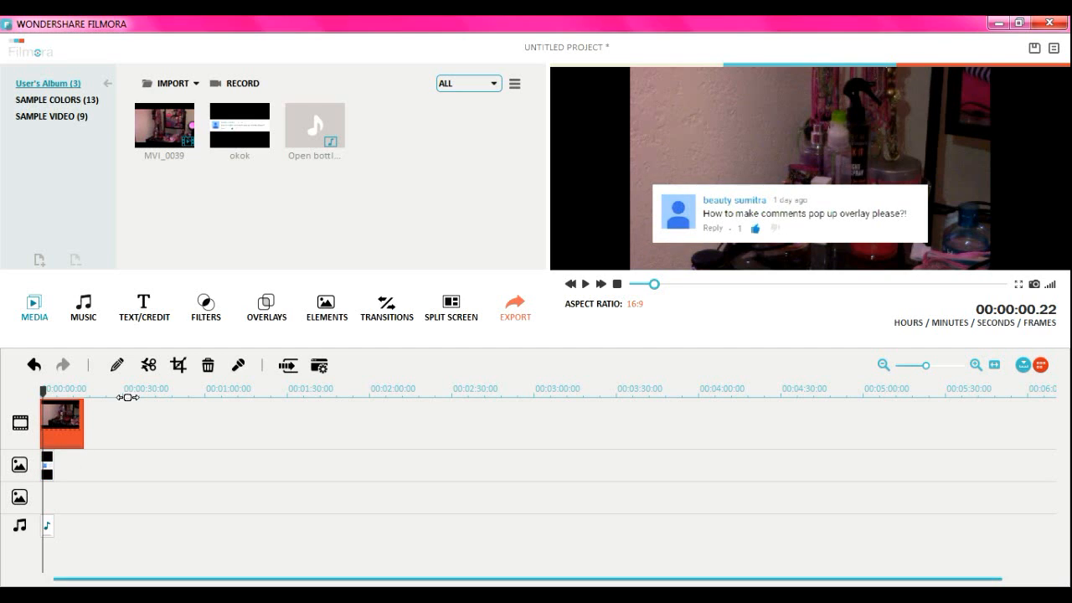
pyautogui.rightClick(62, 423)
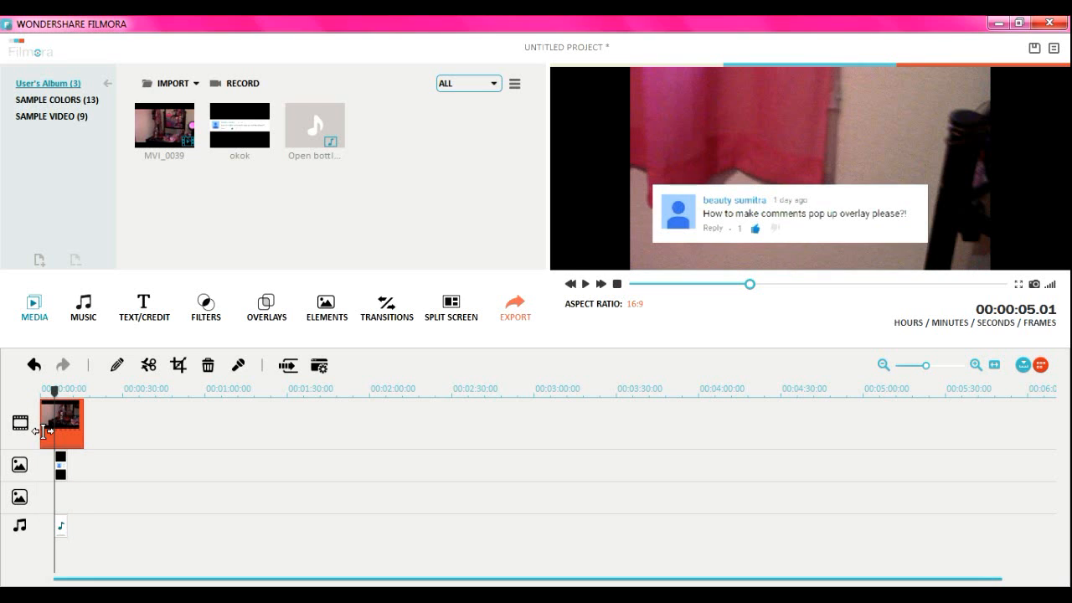
pyautogui.click(585, 284)
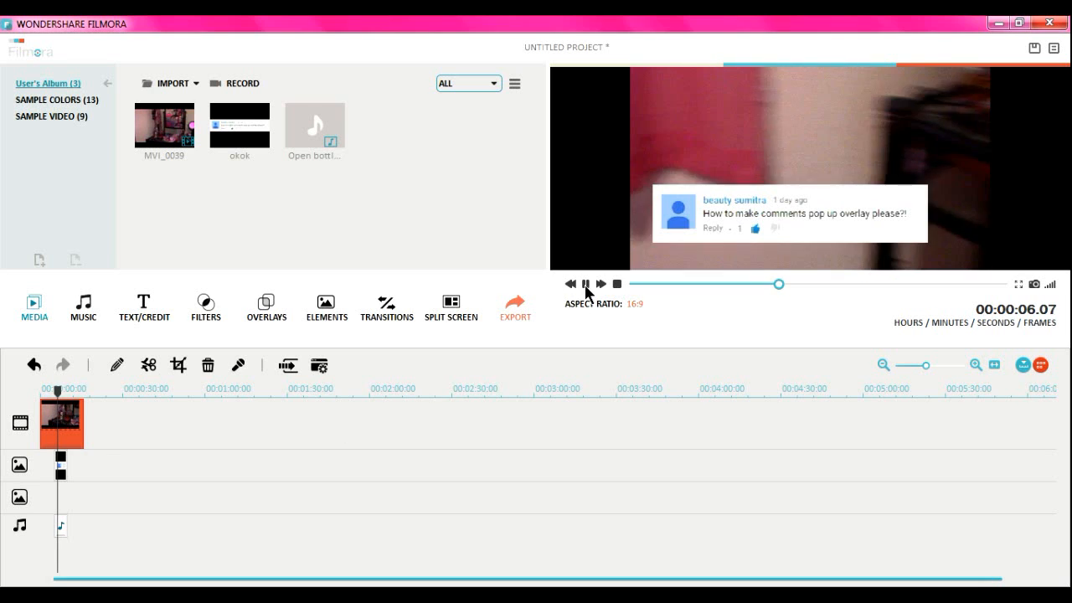
pyautogui.click(586, 283)
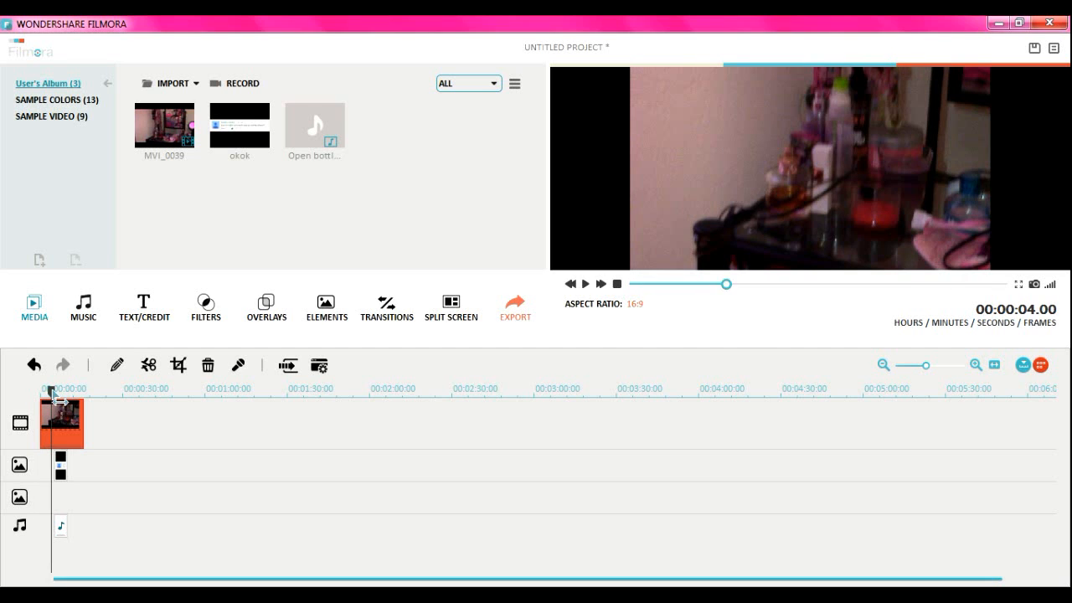
pyautogui.click(586, 284)
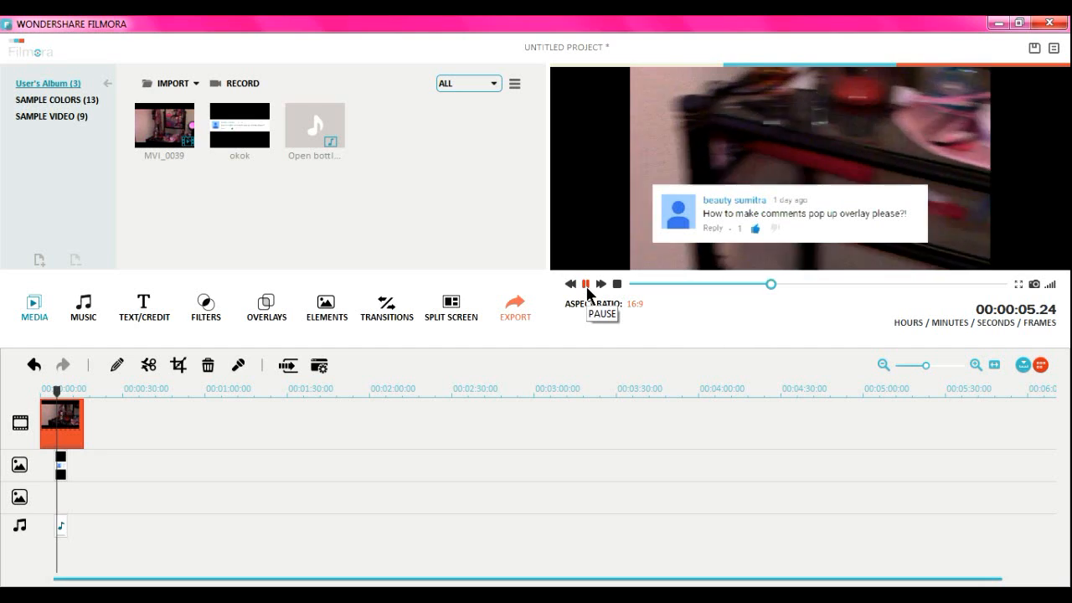
pyautogui.click(585, 283)
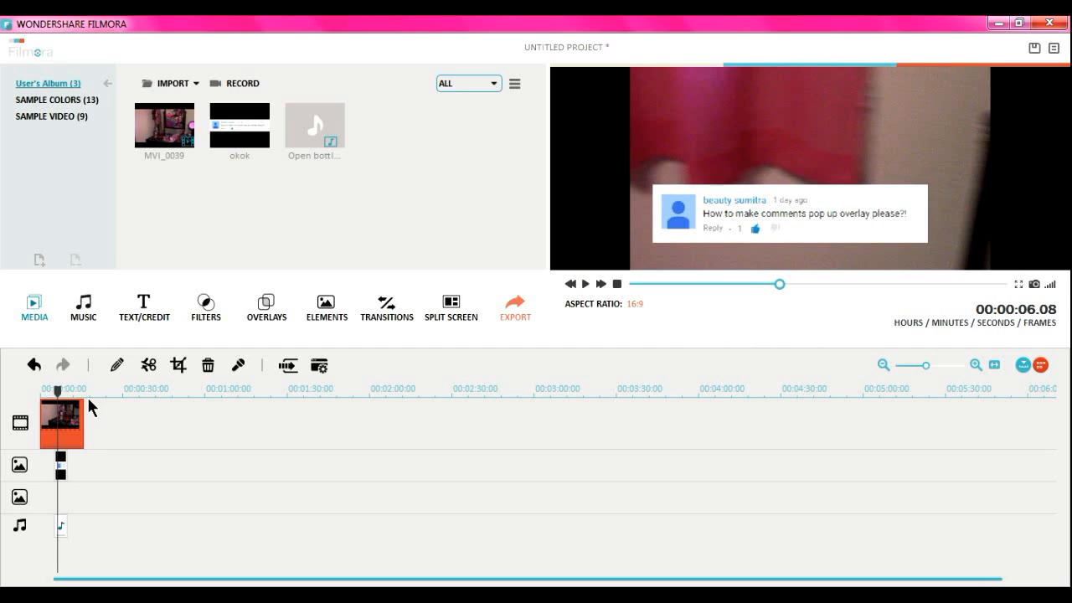